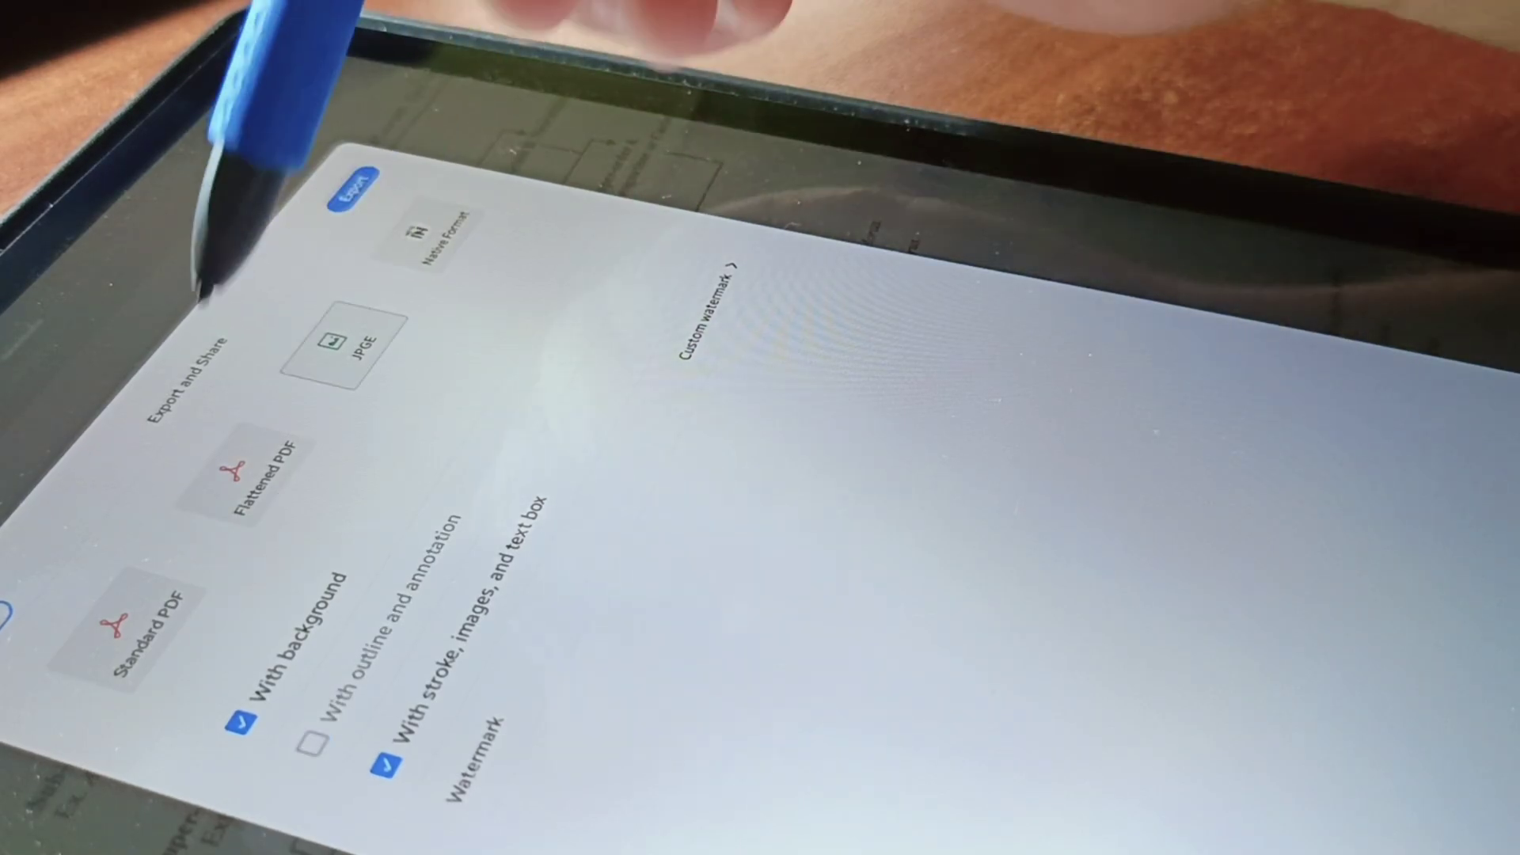
# Bring up the watermark options for the Standard PDF export with background and strokes
pyautogui.click(315, 751)
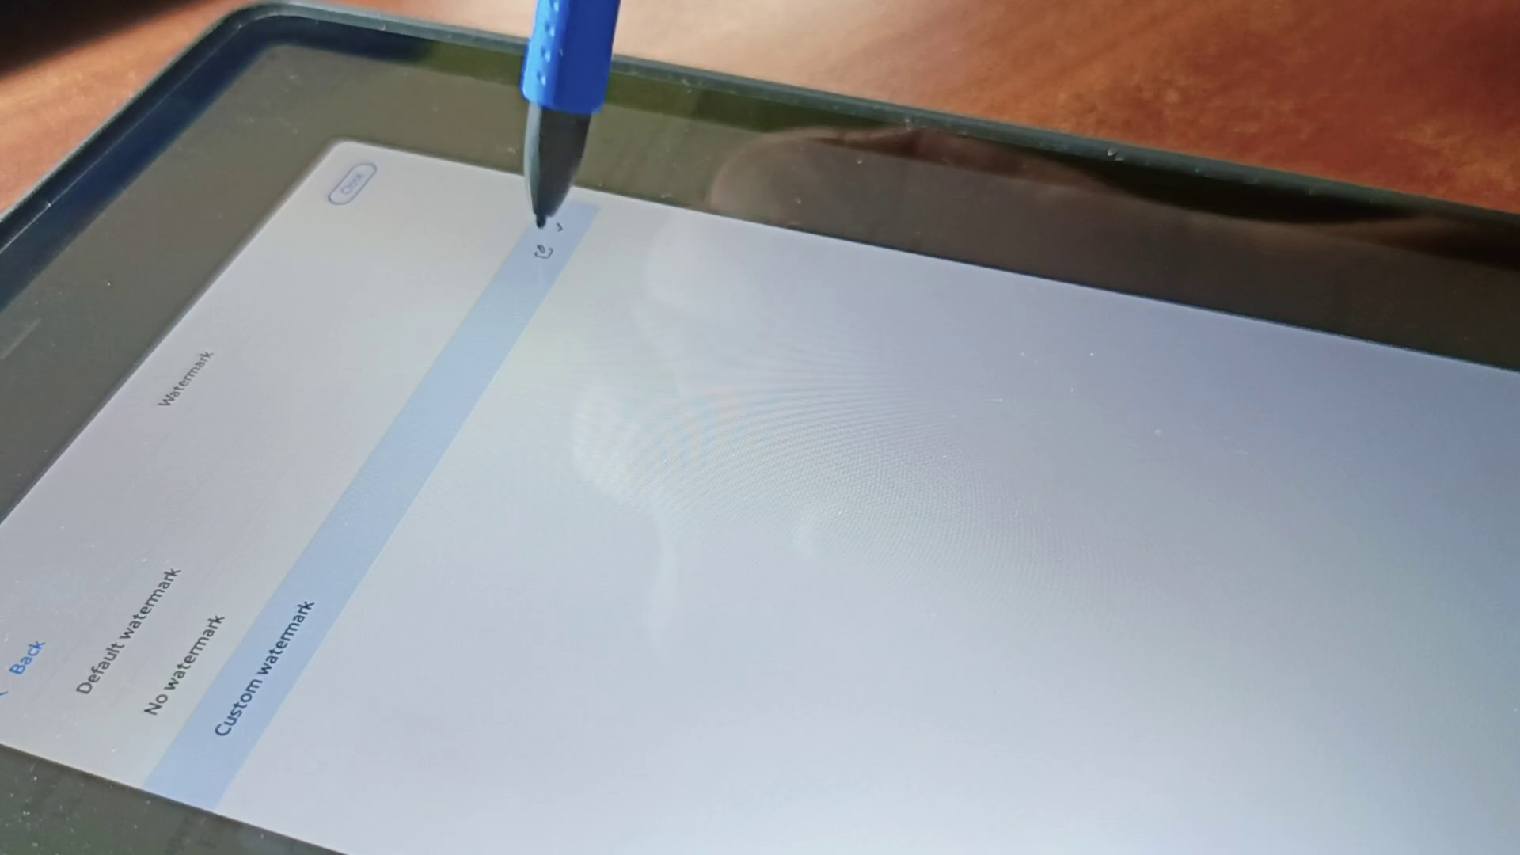
# Choose Custom watermark and begin editing its name text
pyautogui.click(256, 672)
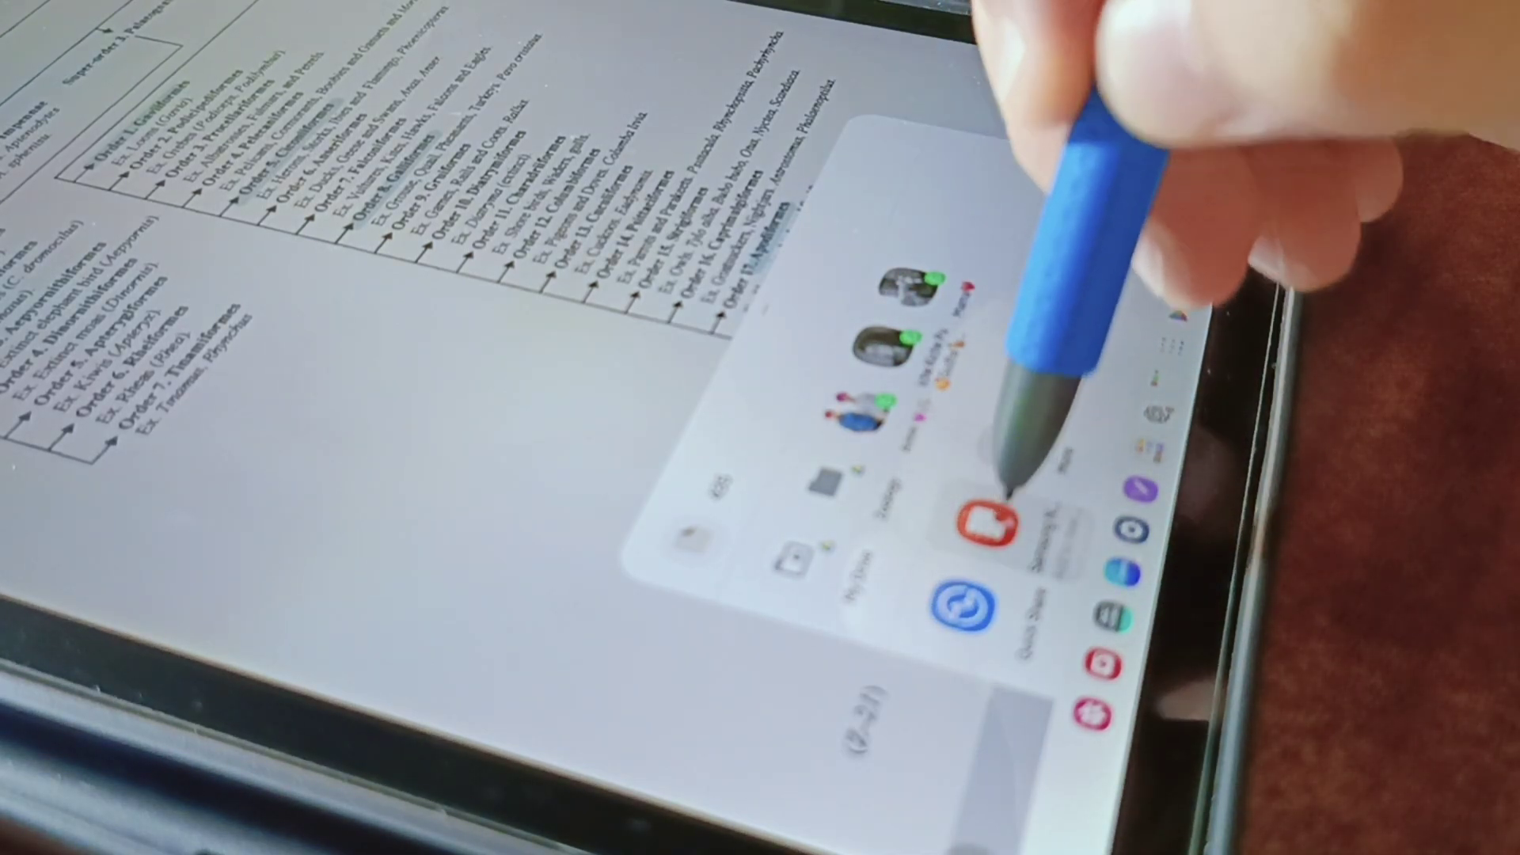
# Send the exported Aves classification PDF to the Samsung app from the share sheet
pyautogui.click(994, 519)
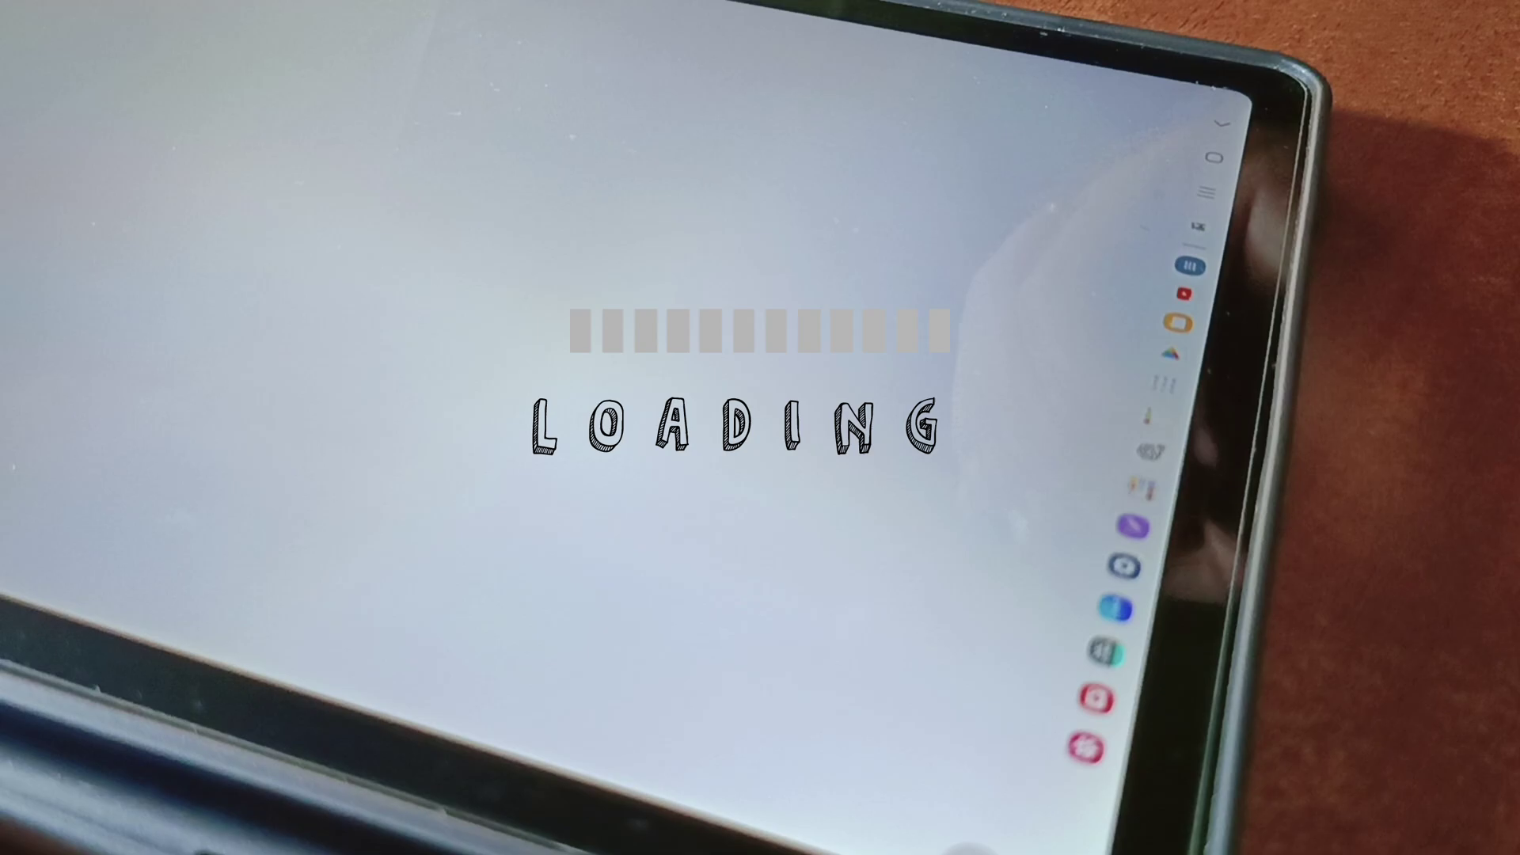